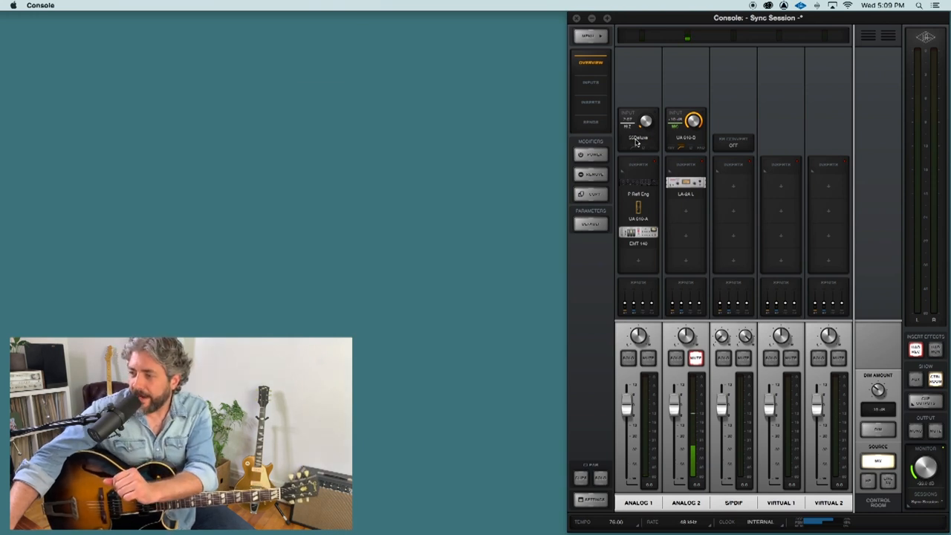
Review the 55 Tweed Deluxe unison amp editor on Analog 1 and close it again
{"action": "left_click", "coordinate": [638, 136]}
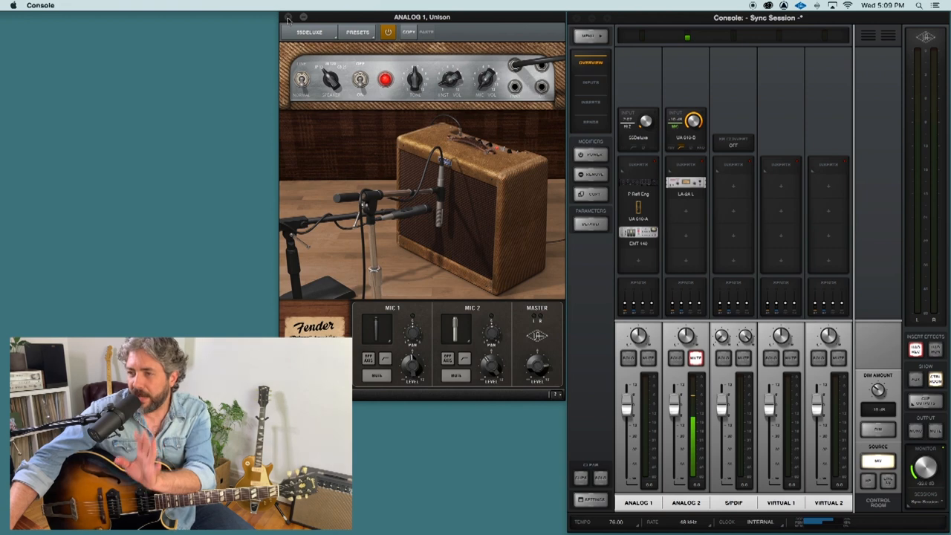
{"action": "left_click", "coordinate": [288, 18]}
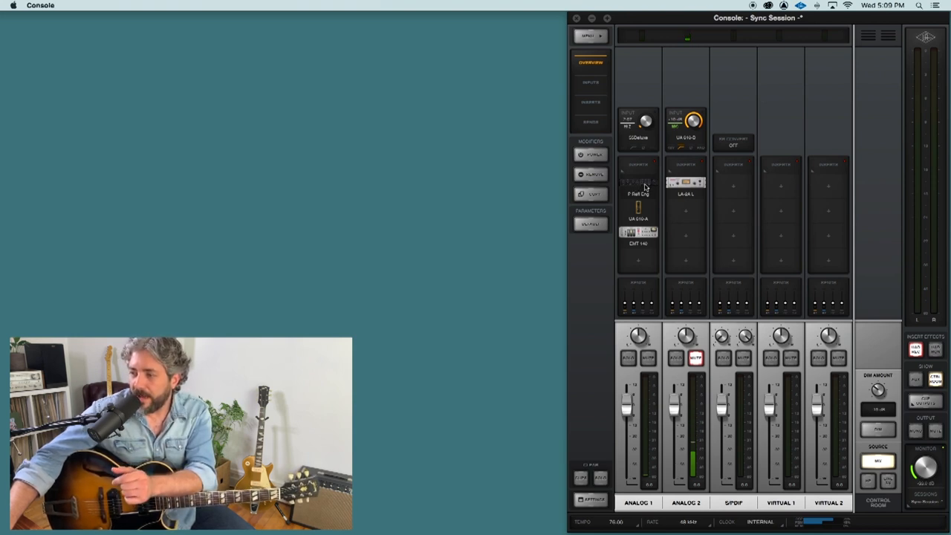
{"action": "mouse_move", "coordinate": [638, 216]}
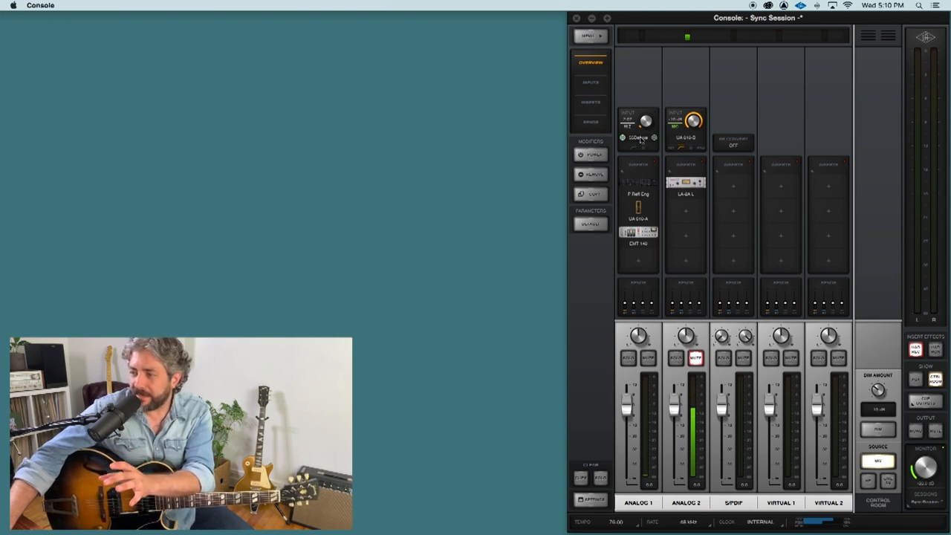
{"action": "left_click", "coordinate": [636, 136]}
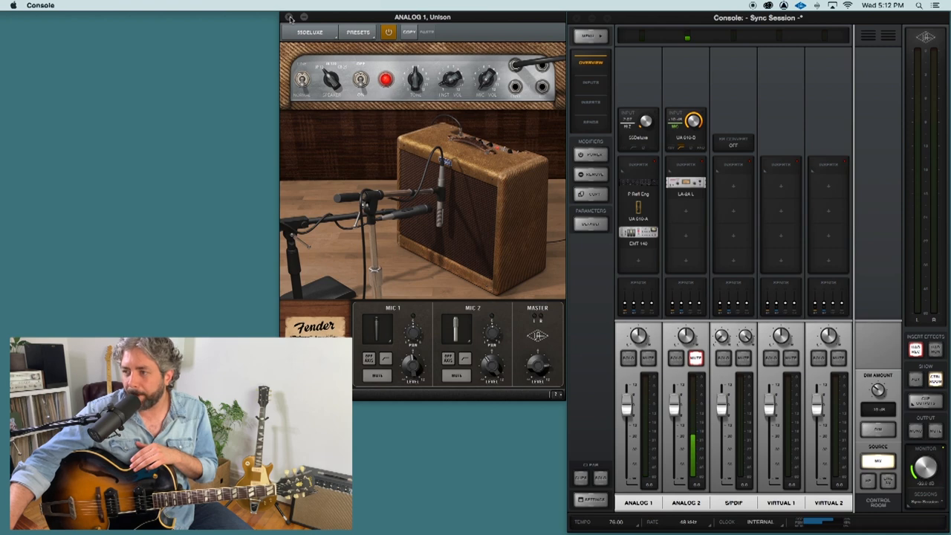
{"action": "left_click", "coordinate": [290, 18]}
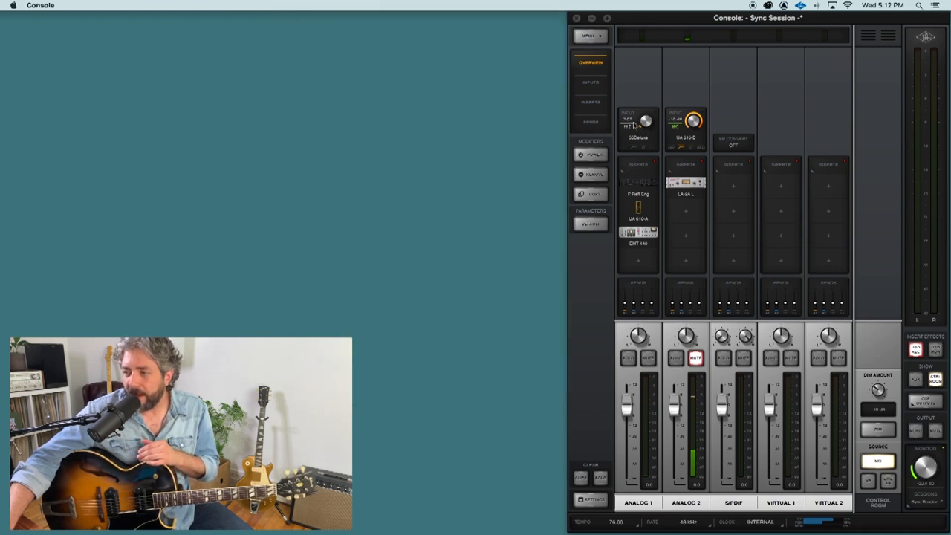
View the Precision Reflection Engine's pre-delay, size and mix settings on insert 1, then close it
{"action": "left_click", "coordinate": [638, 183]}
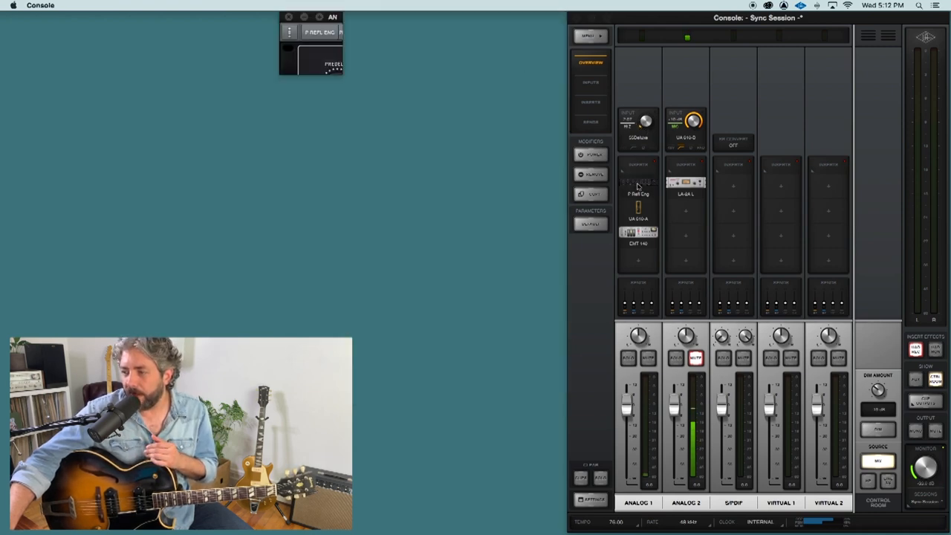
{"action": "left_click", "coordinate": [637, 184]}
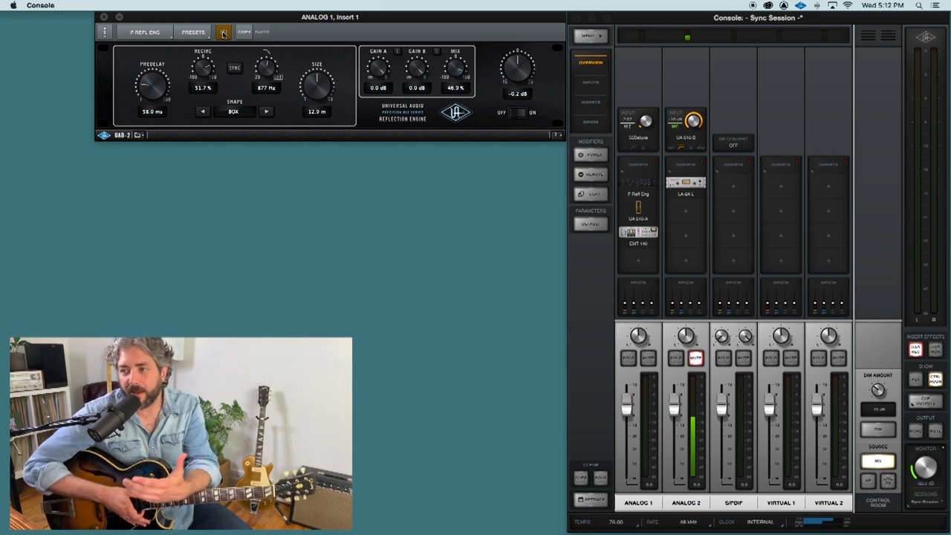
{"action": "left_click", "coordinate": [223, 33]}
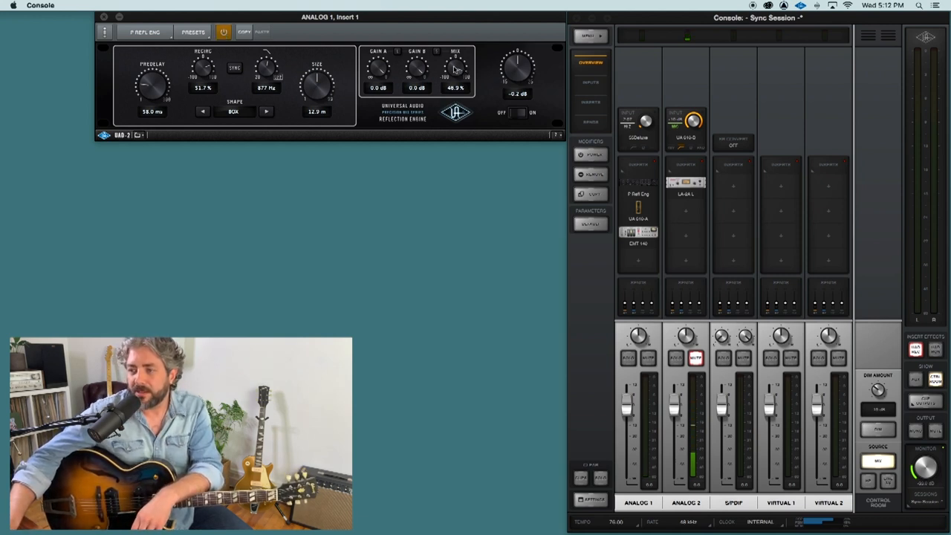
{"action": "mouse_move", "coordinate": [107, 21]}
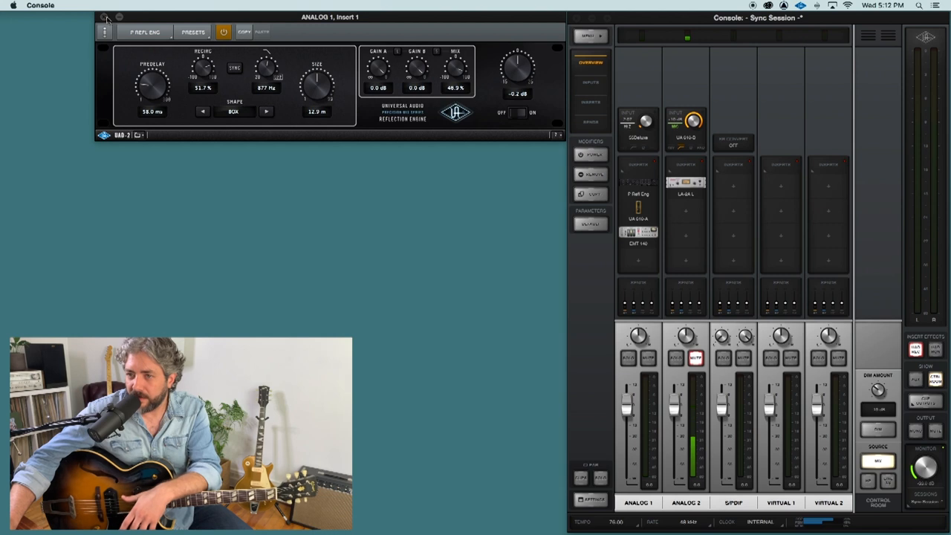
{"action": "left_click", "coordinate": [104, 18]}
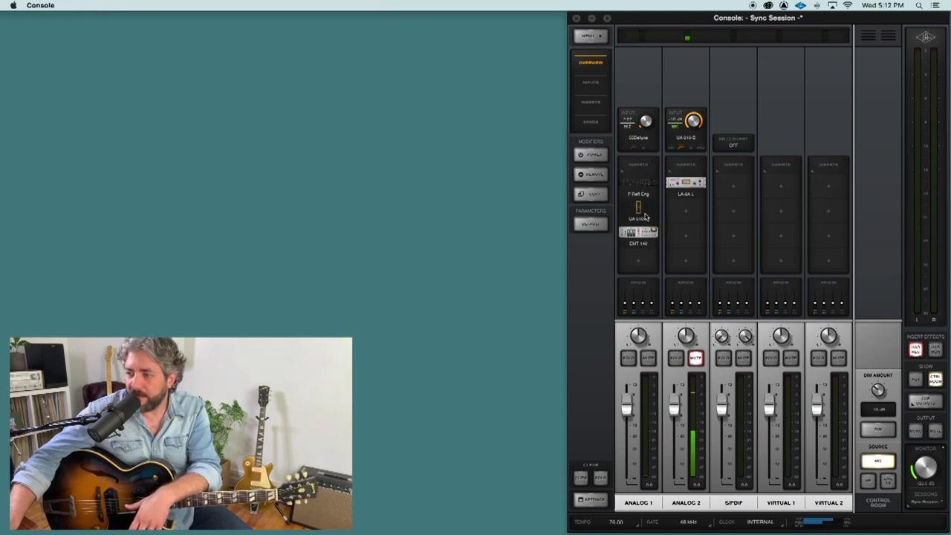
Show the UA 610-A preamp's gain and level settings on insert 2, placed beside the mixer strips
{"action": "left_click", "coordinate": [638, 217]}
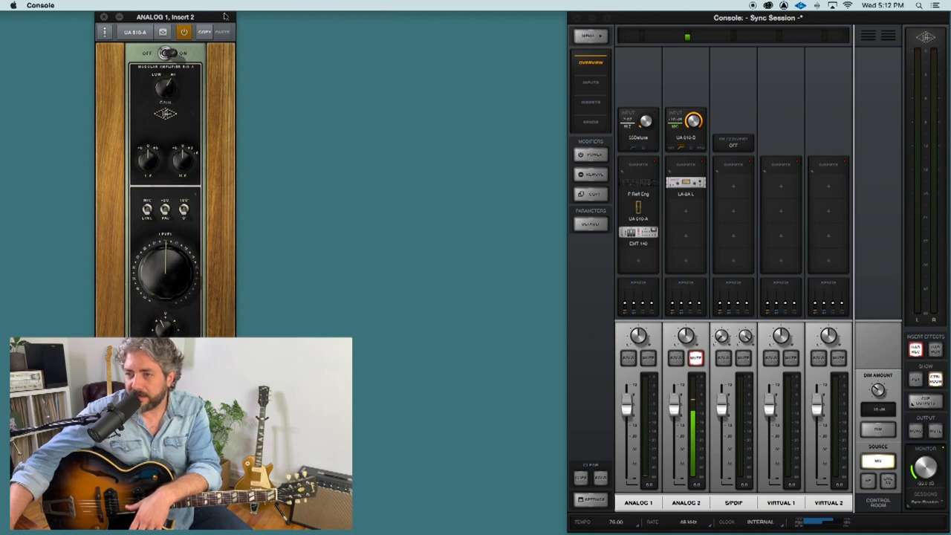
{"action": "left_click_drag", "start_coordinate": [165, 16], "coordinate": [497, 17]}
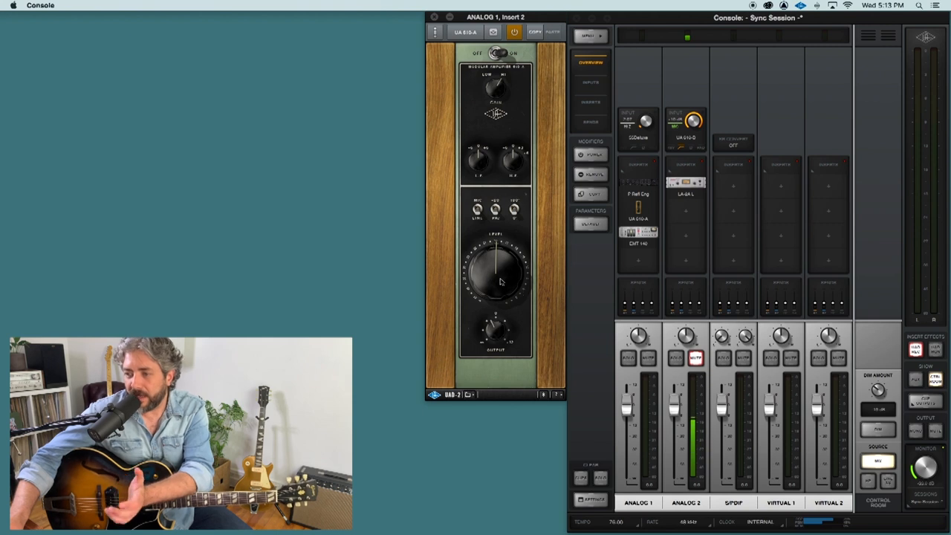
{"action": "mouse_move", "coordinate": [526, 330]}
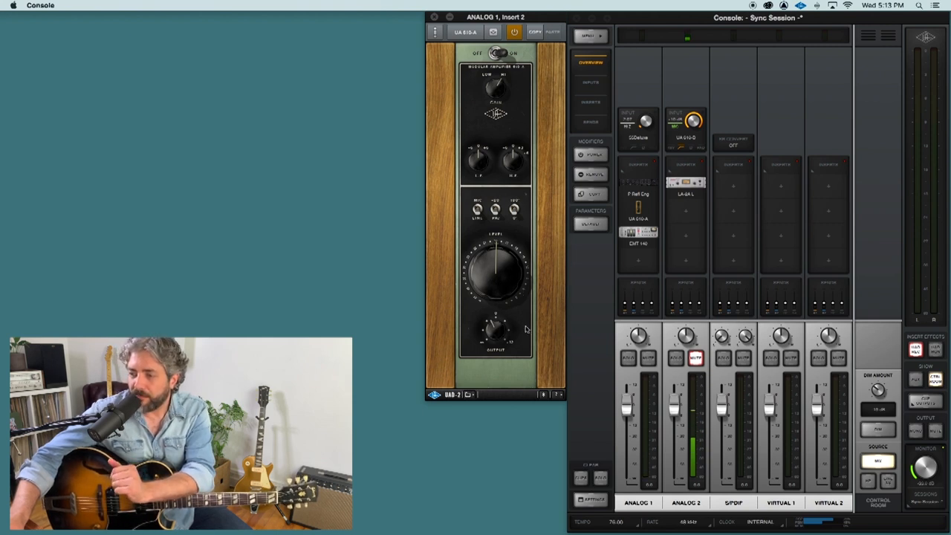
{"action": "mouse_move", "coordinate": [490, 324]}
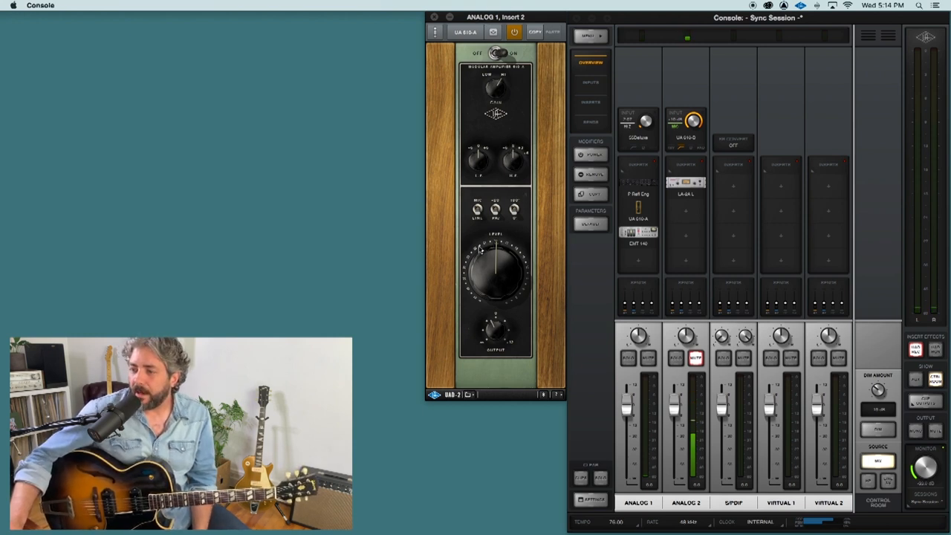
{"action": "mouse_move", "coordinate": [573, 217]}
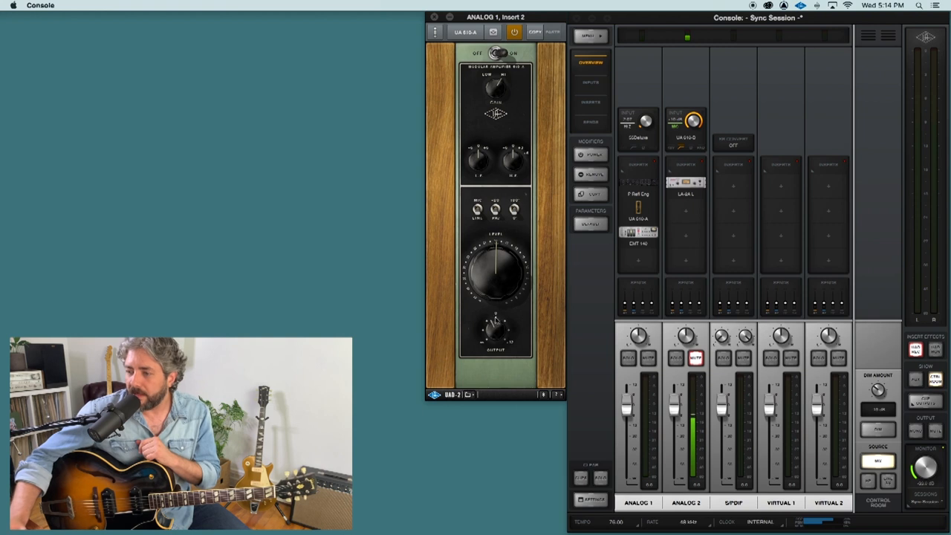
Close the 610-A preamp and show the EMT 140 plate reverb's controls on Analog 1
{"action": "left_click", "coordinate": [434, 18]}
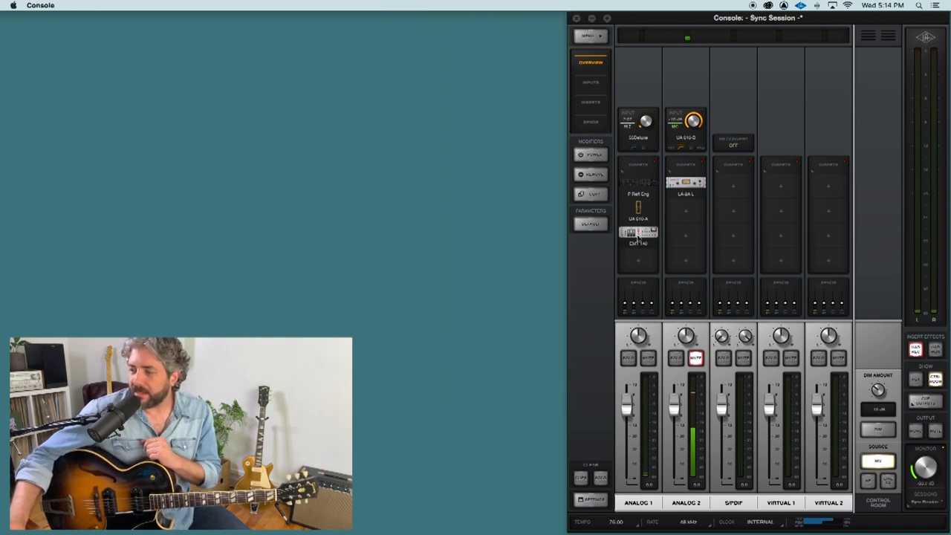
{"action": "left_click", "coordinate": [638, 232]}
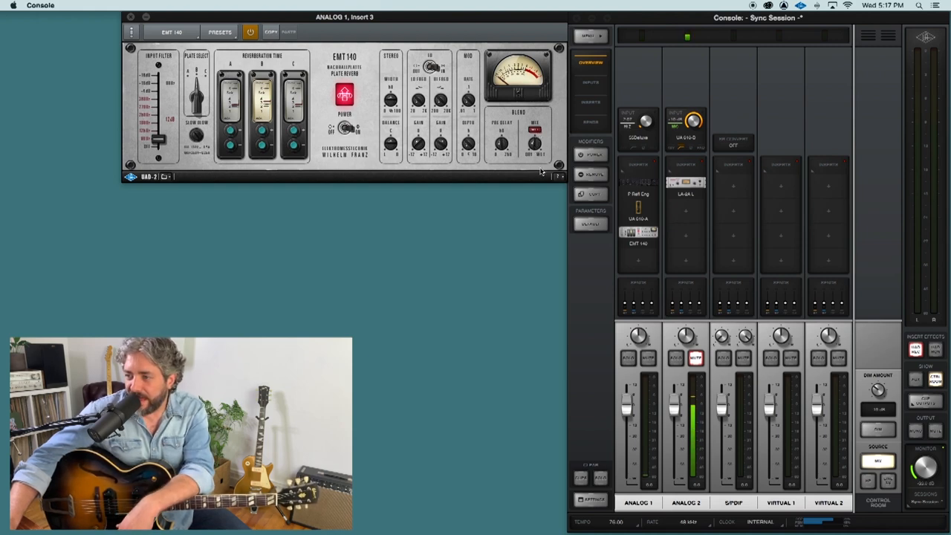
Bring the Precision Reflection Engine editor back up in place of the EMT 140 view
{"action": "left_click", "coordinate": [131, 18]}
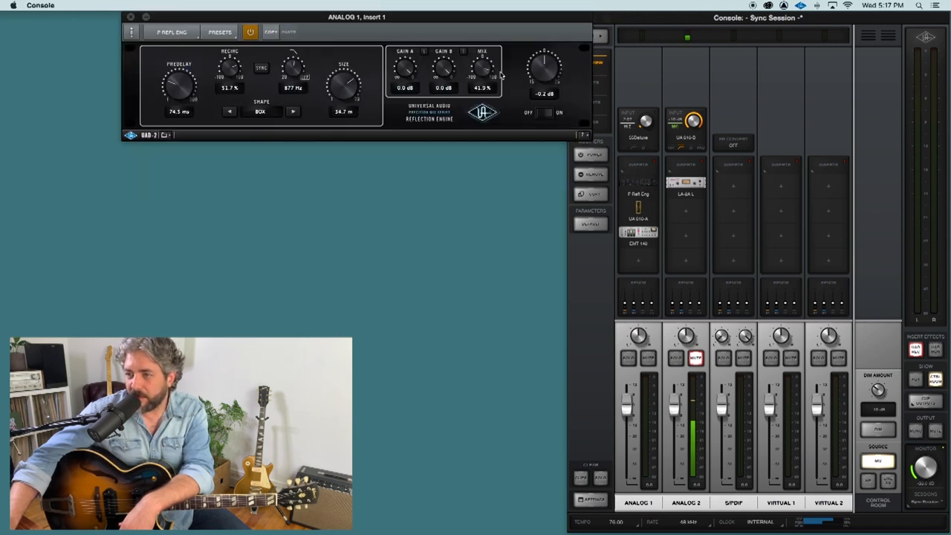
{"action": "left_click_drag", "start_coordinate": [482, 67], "coordinate": [482, 59]}
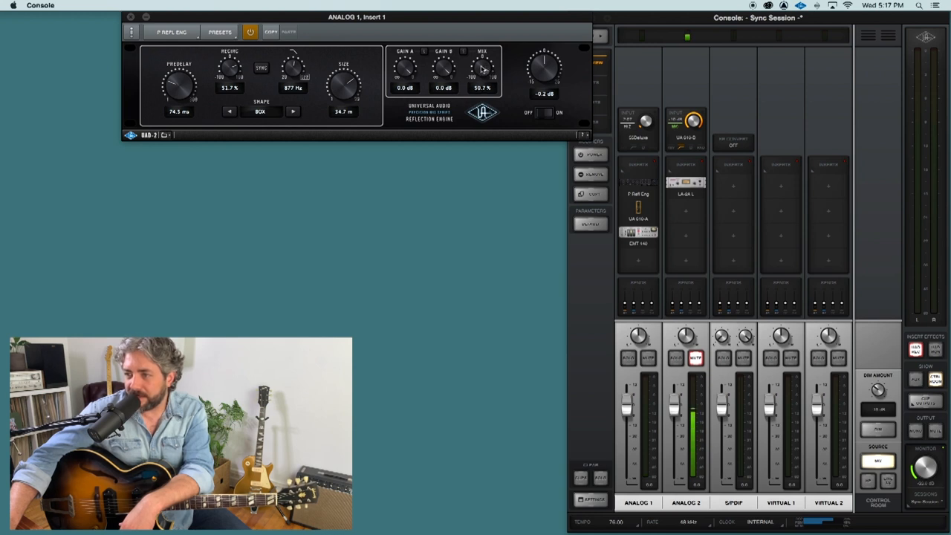